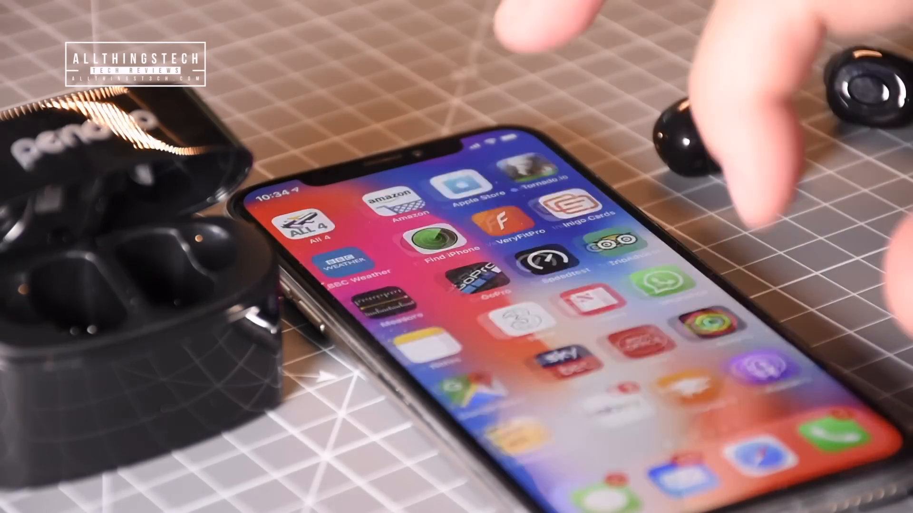
# Step: Swipe to the home screen page with Settings and open Settings toward the Bluetooth device list
pyautogui.hscroll(-3)
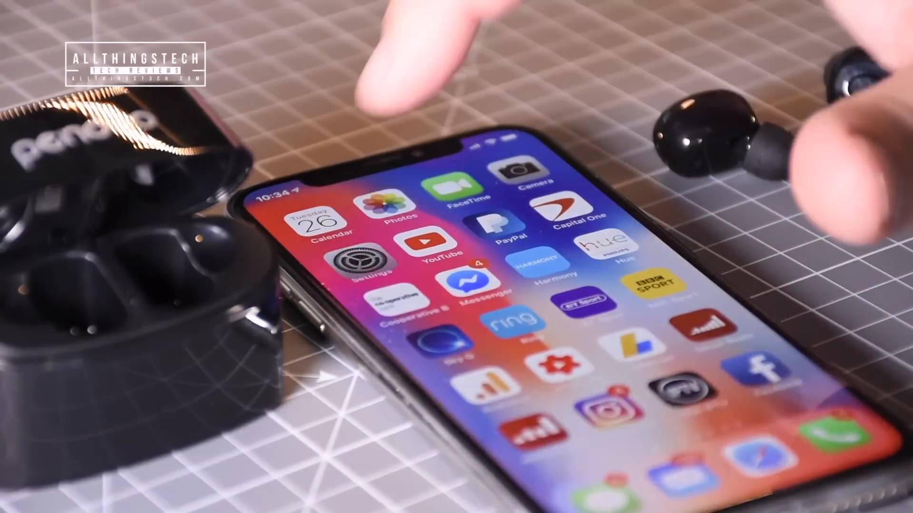
pyautogui.click(368, 258)
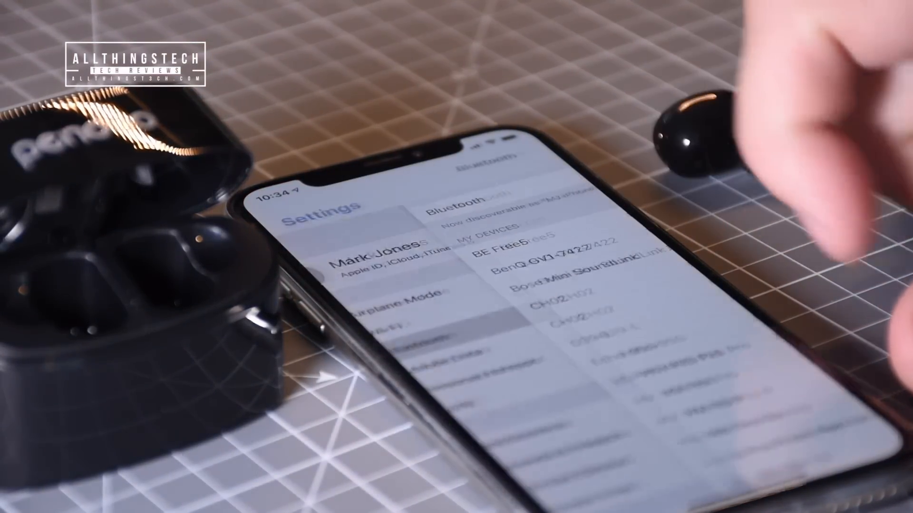